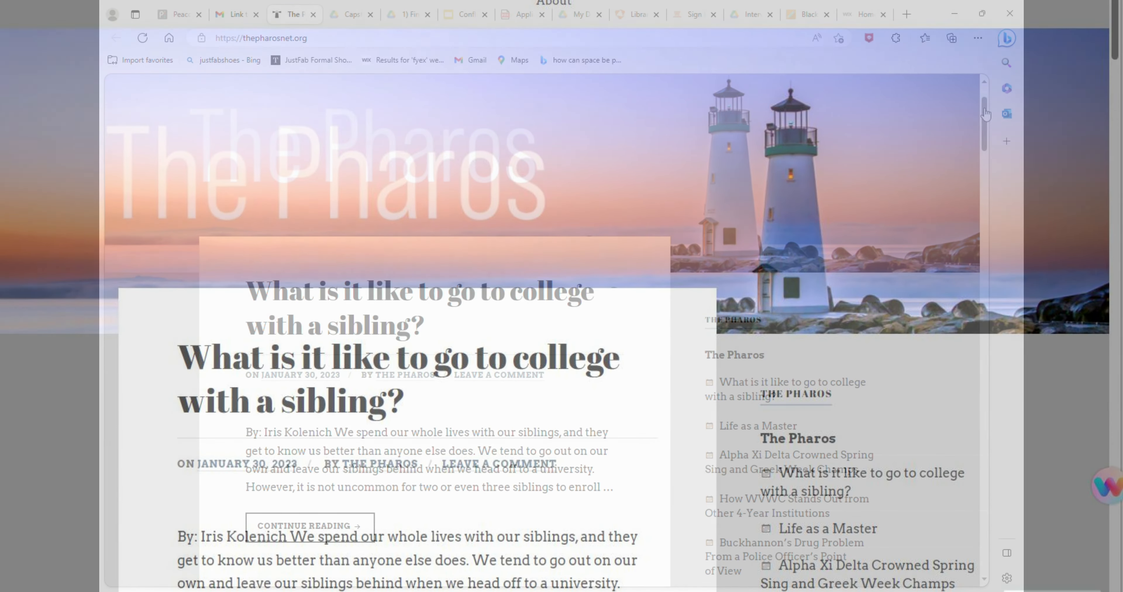
Step: Scroll the Pharos blog to the Buckhannon's Drug Problem post and open the full article via Continue Reading
{"action": "scroll", "scroll_direction": "down", "scroll_amount": 3}
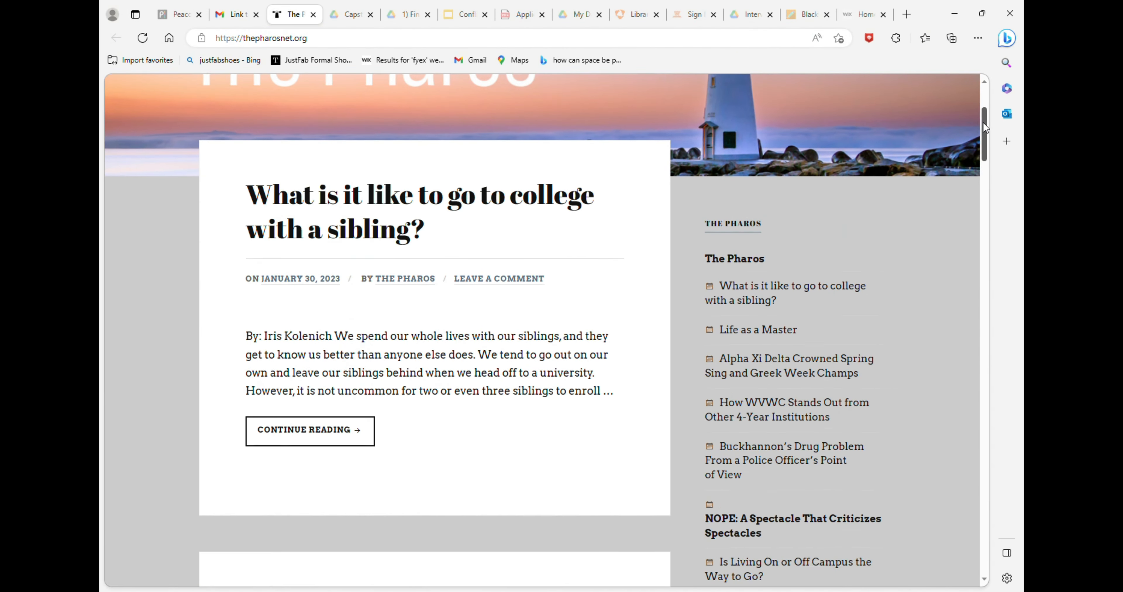
{"action": "scroll", "scroll_direction": "down", "scroll_amount": 3}
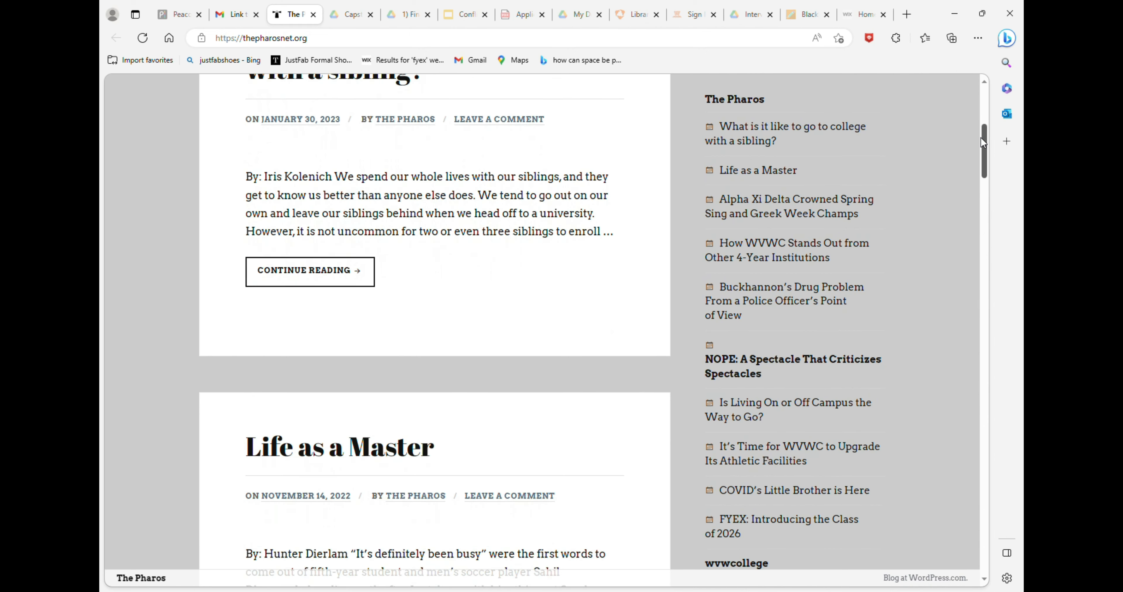
{"action": "scroll", "scroll_direction": "down", "scroll_amount": 3}
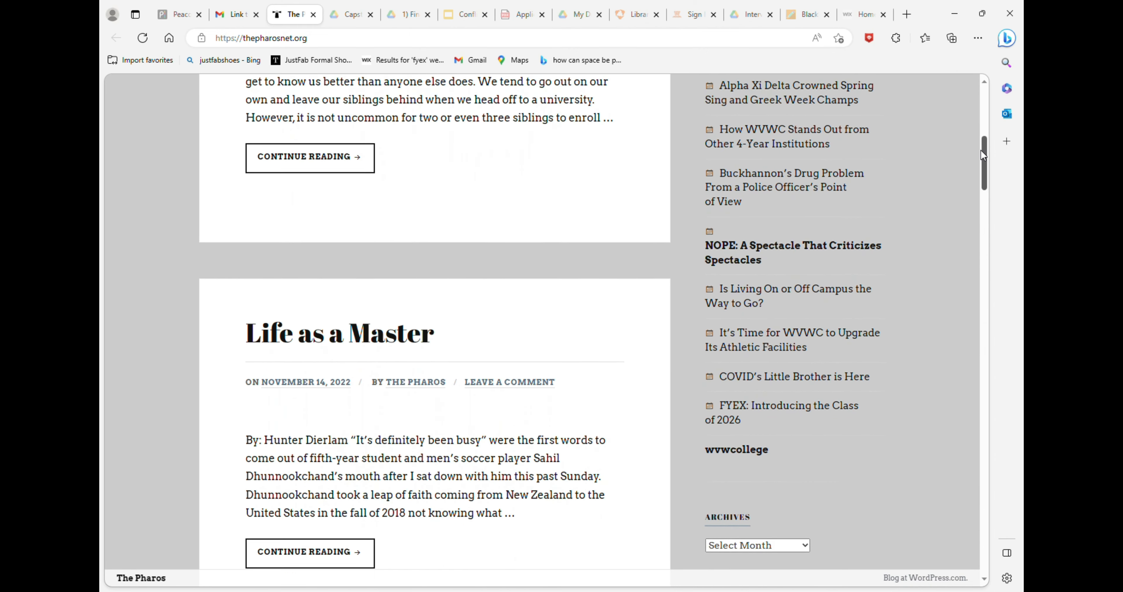
{"action": "scroll", "scroll_direction": "down", "scroll_amount": 3}
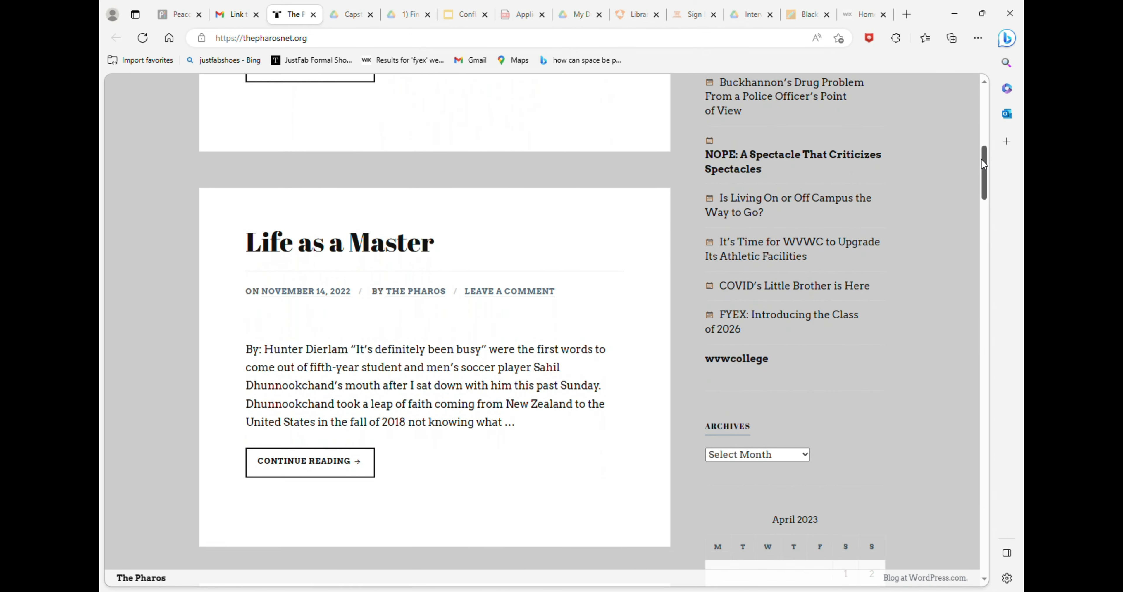
{"action": "scroll", "scroll_direction": "down", "scroll_amount": 3}
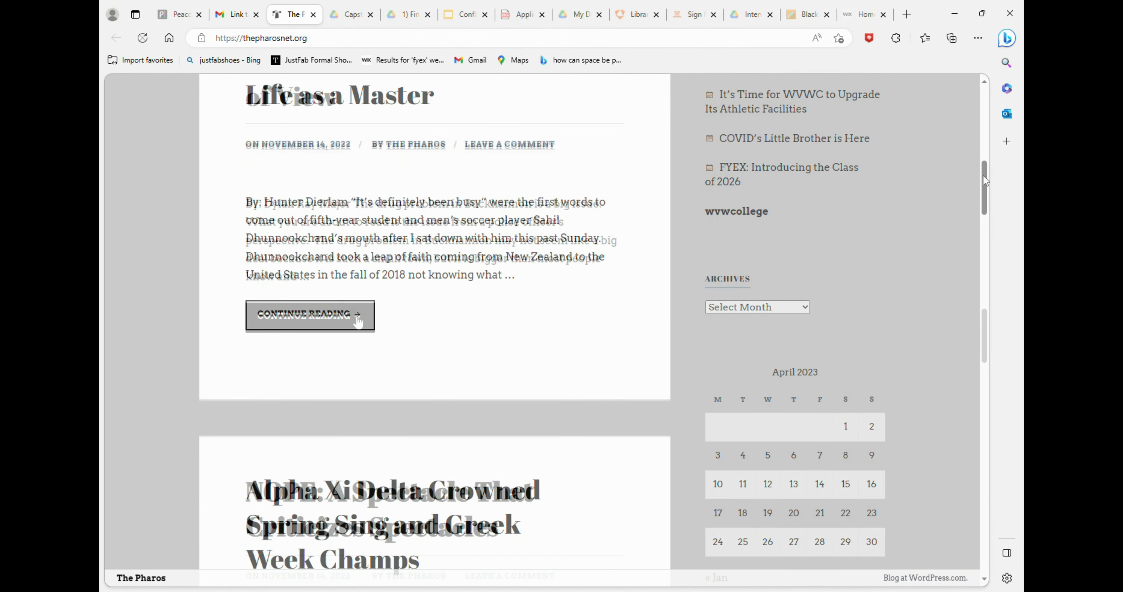
{"action": "left_click", "coordinate": [308, 315]}
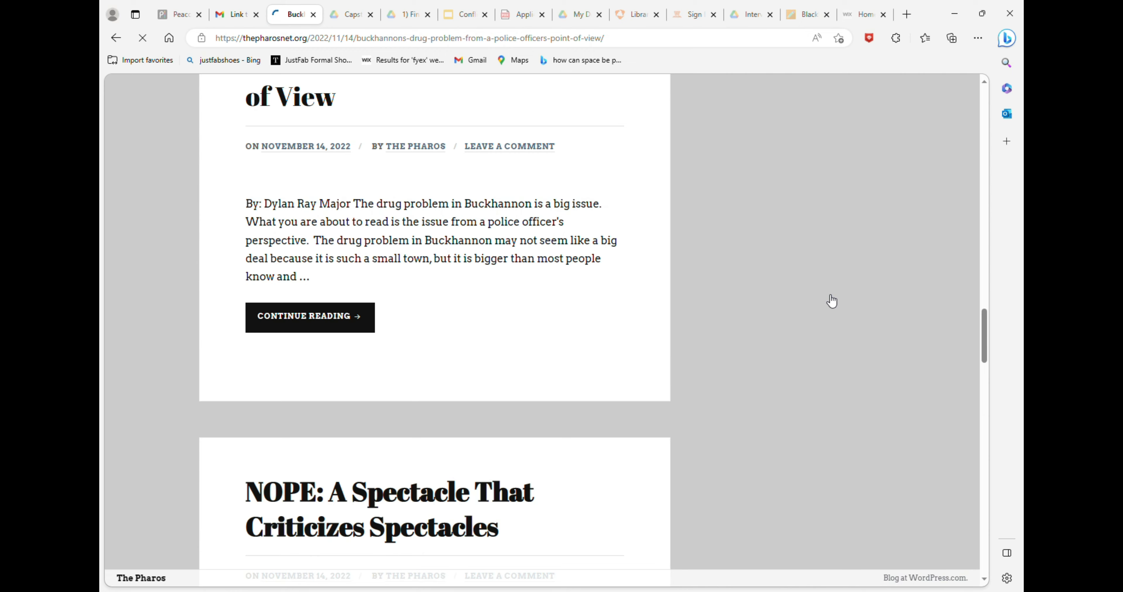
Step: Scroll down through the opening paragraphs of Dylan Ray Major's article
{"action": "scroll", "scroll_direction": "up", "scroll_amount": 3}
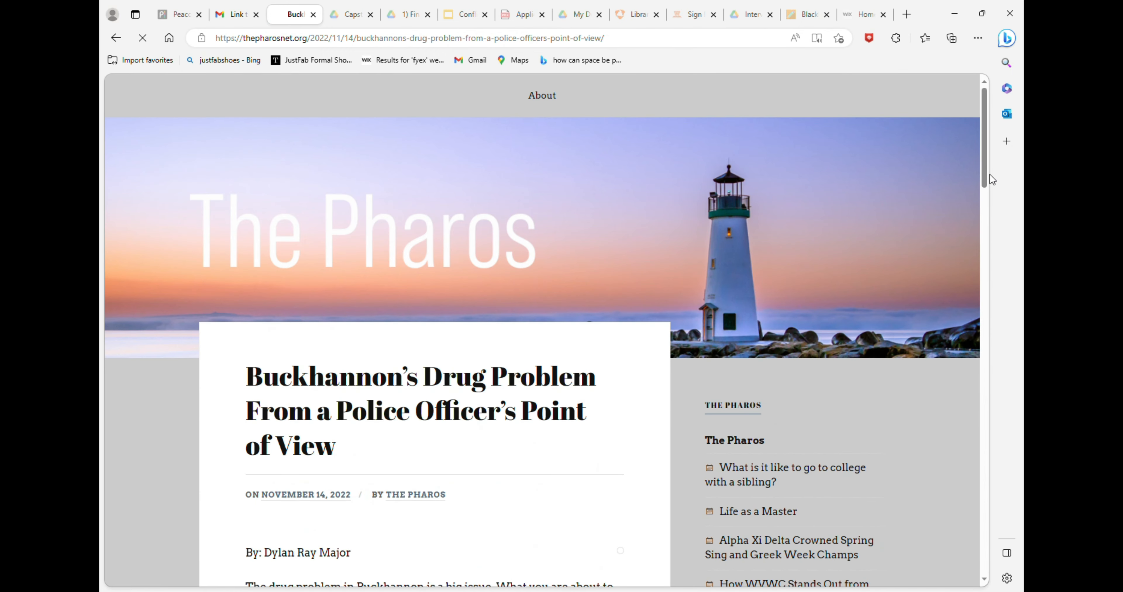
{"action": "scroll", "scroll_direction": "down", "scroll_amount": 3}
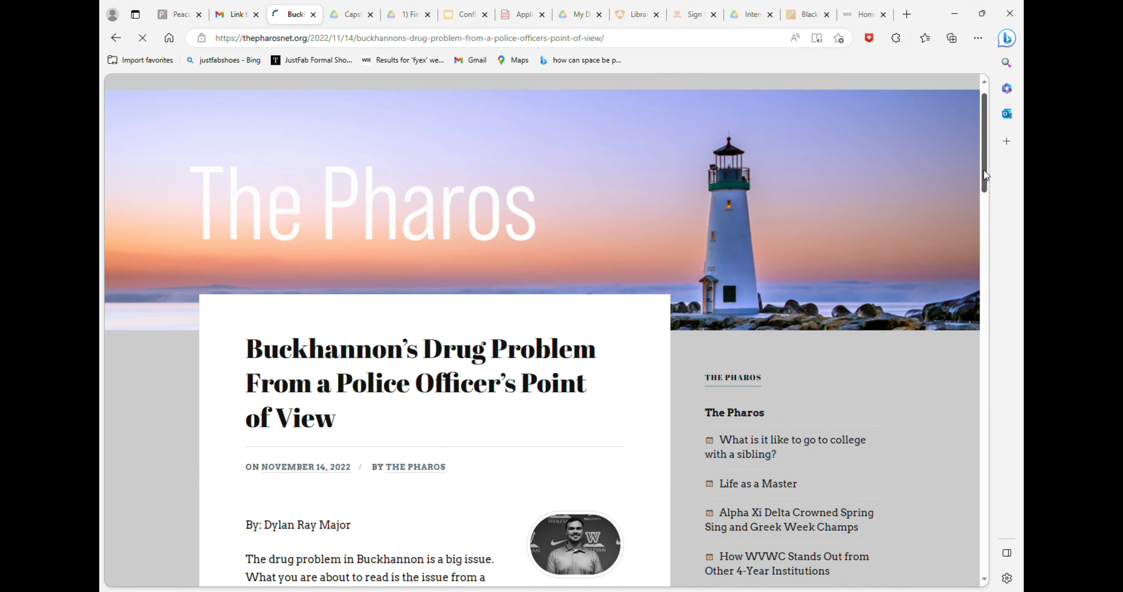
{"action": "scroll", "scroll_direction": "down", "scroll_amount": 3}
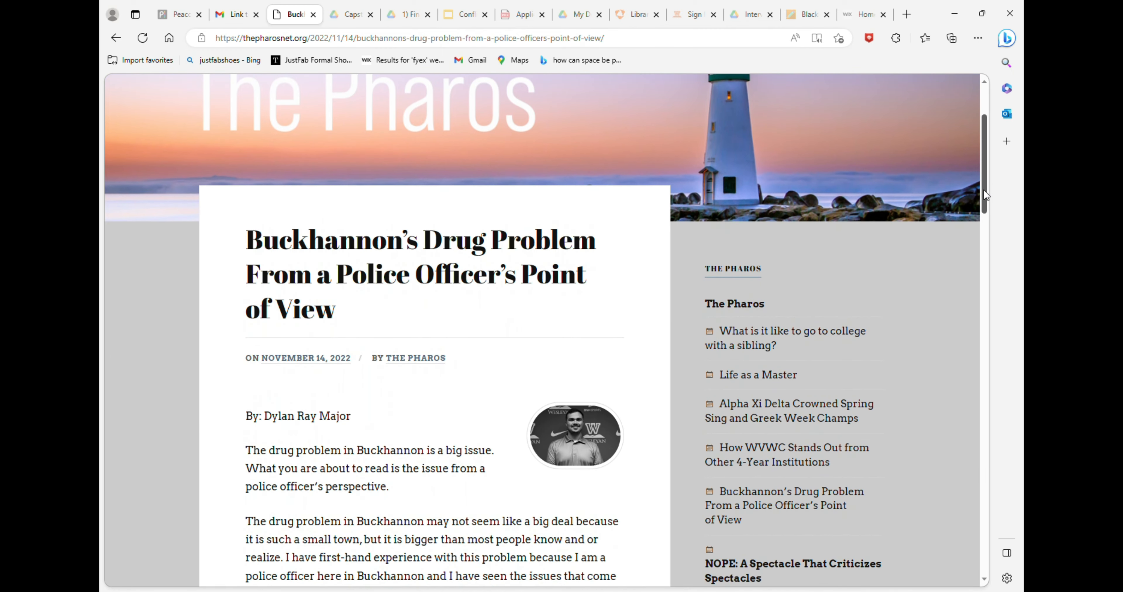
{"action": "scroll", "scroll_direction": "down", "scroll_amount": 3}
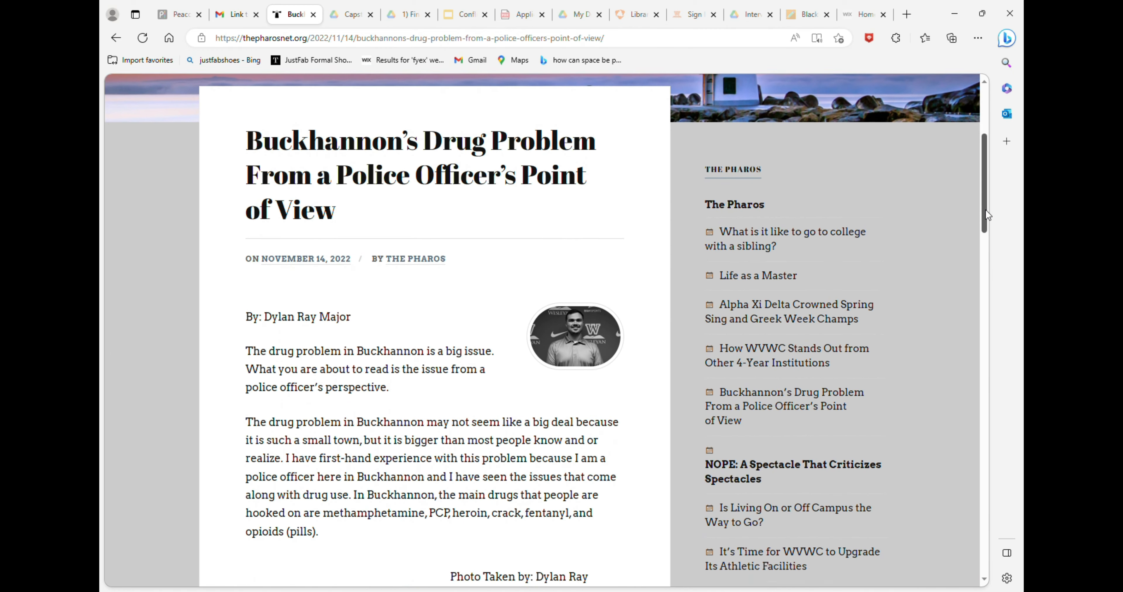
{"action": "scroll", "scroll_direction": "down", "scroll_amount": 3}
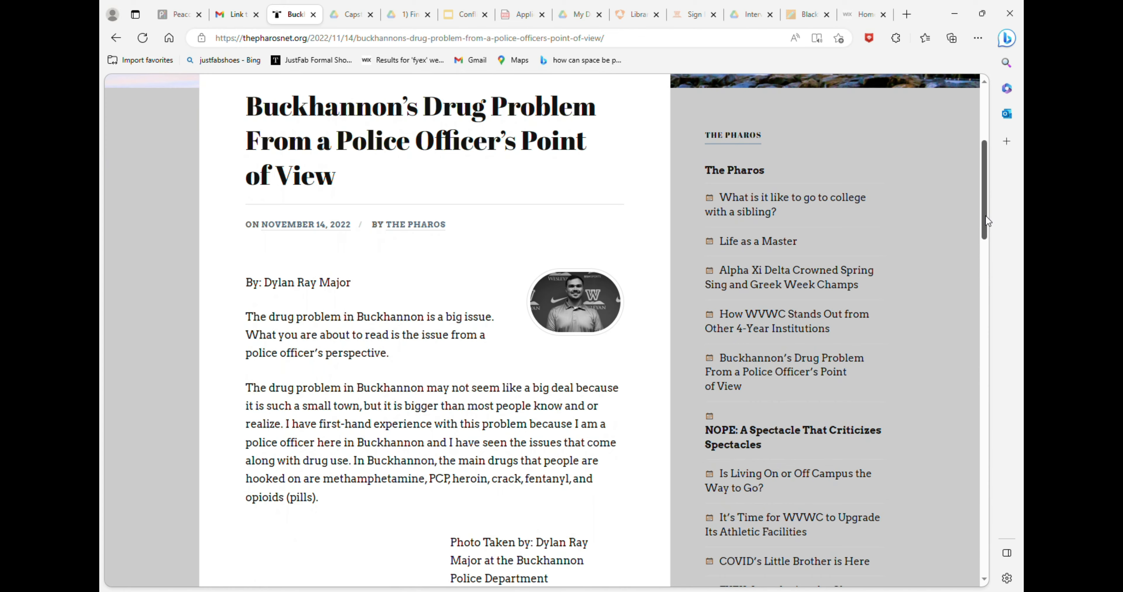
{"action": "scroll", "scroll_direction": "down", "scroll_amount": 3}
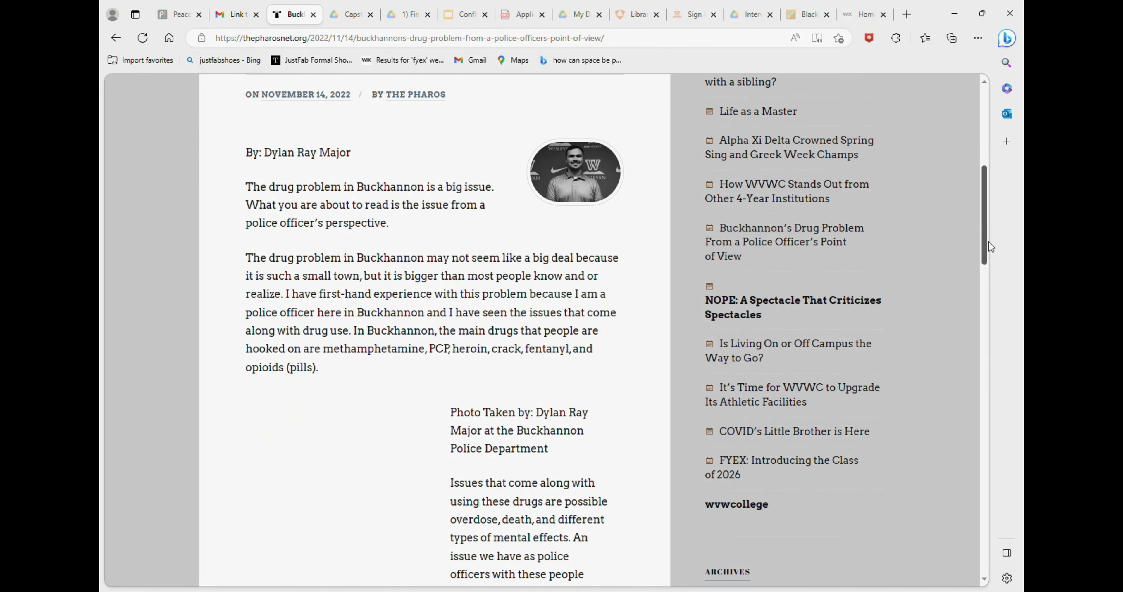